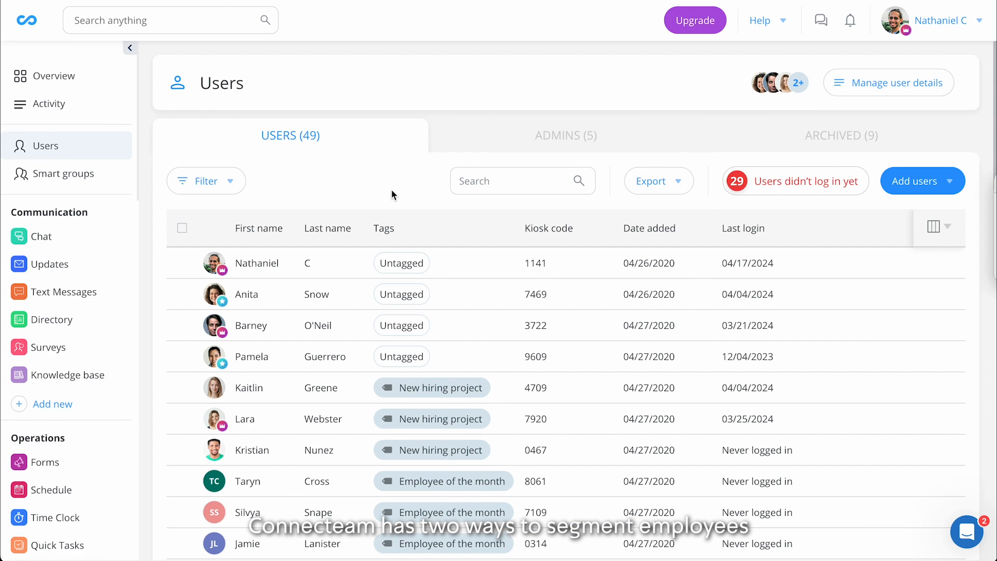
mouse_move(850, 21)
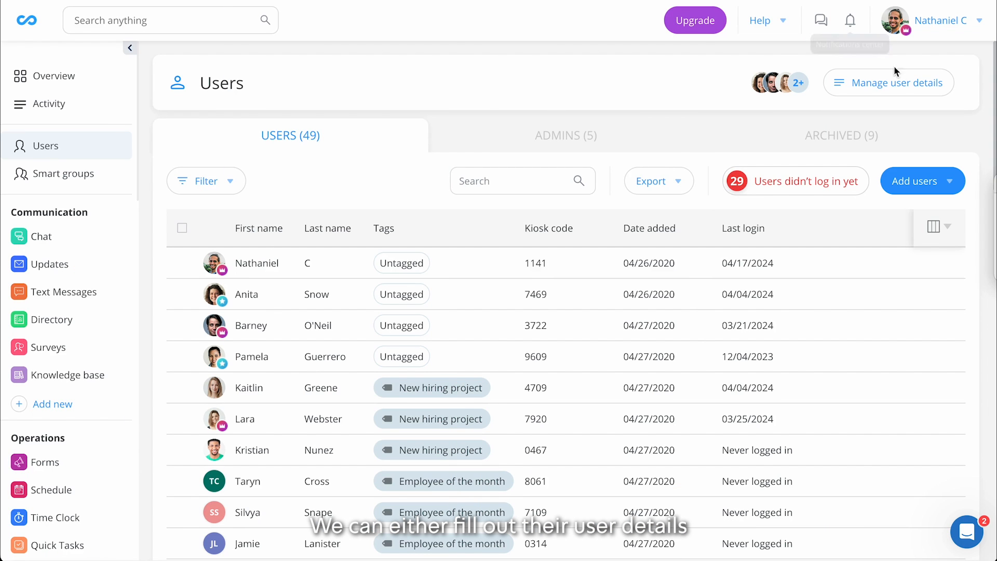
Select users and bring up the Manage User Details panel of profile fields
left_click(310, 181)
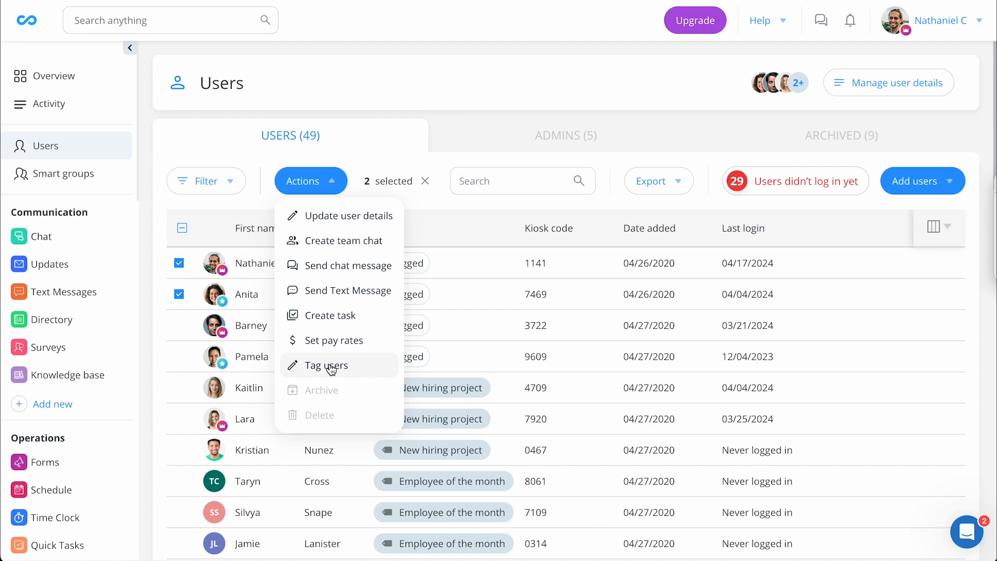
left_click(889, 83)
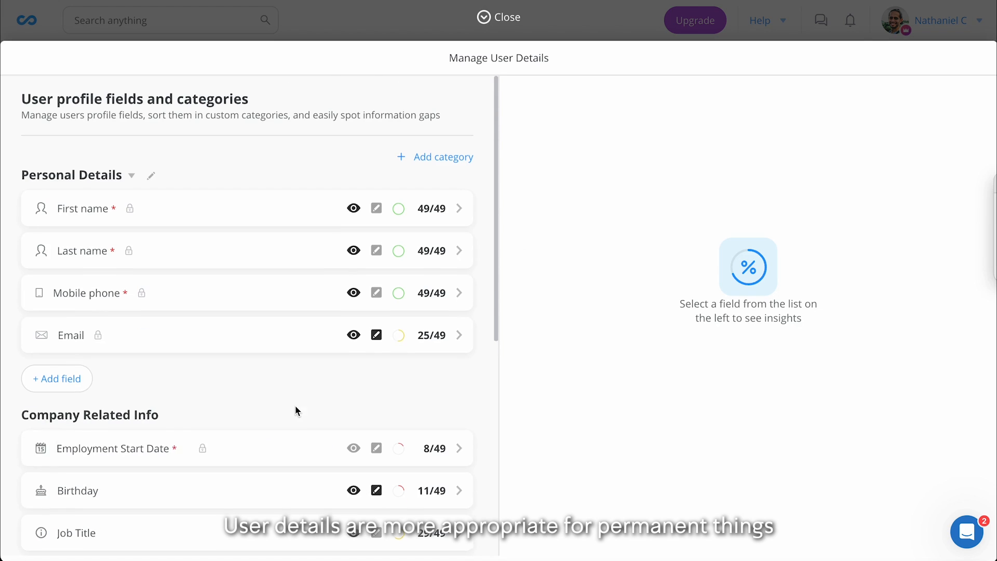
Review the profile field categories and close the user details overview
scroll("down", 3)
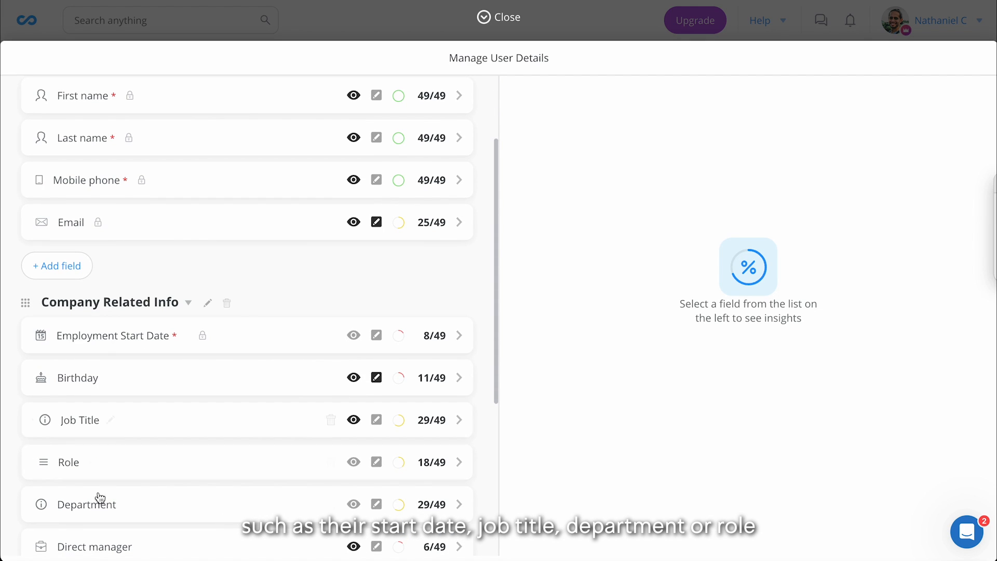
left_click(498, 17)
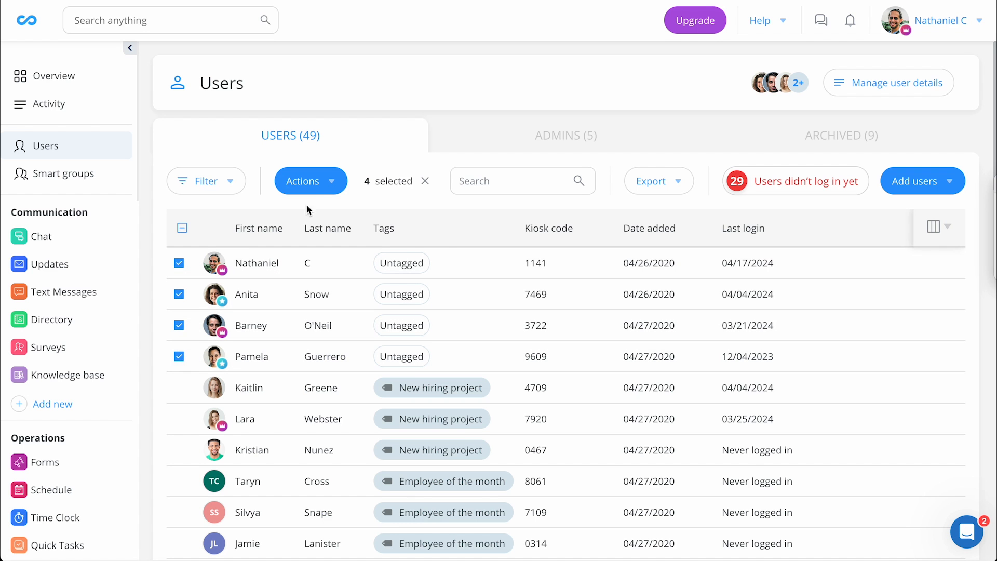
Start tagging the four selected users via Actions, then cancel without adding a tag
left_click(310, 181)
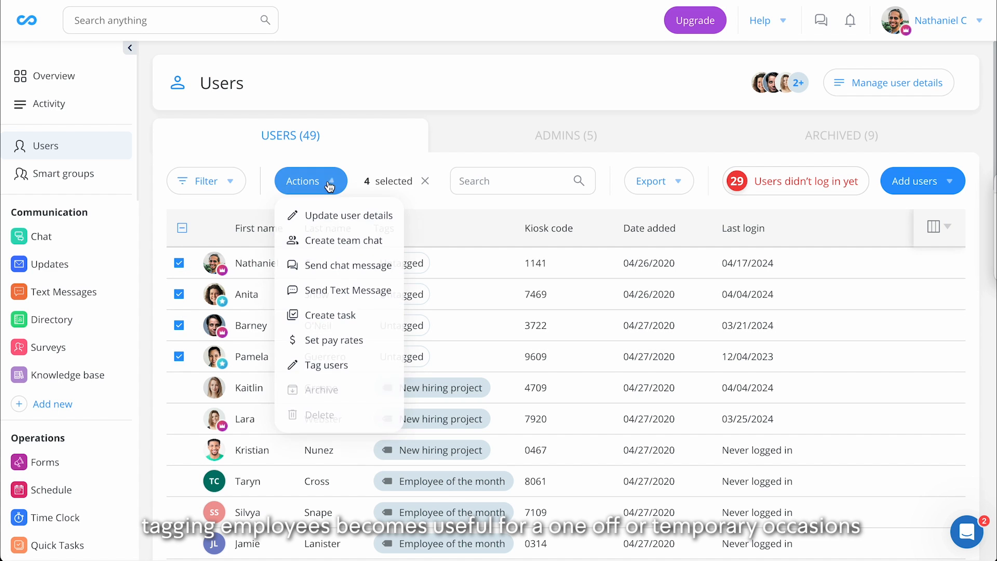
mouse_move(330, 364)
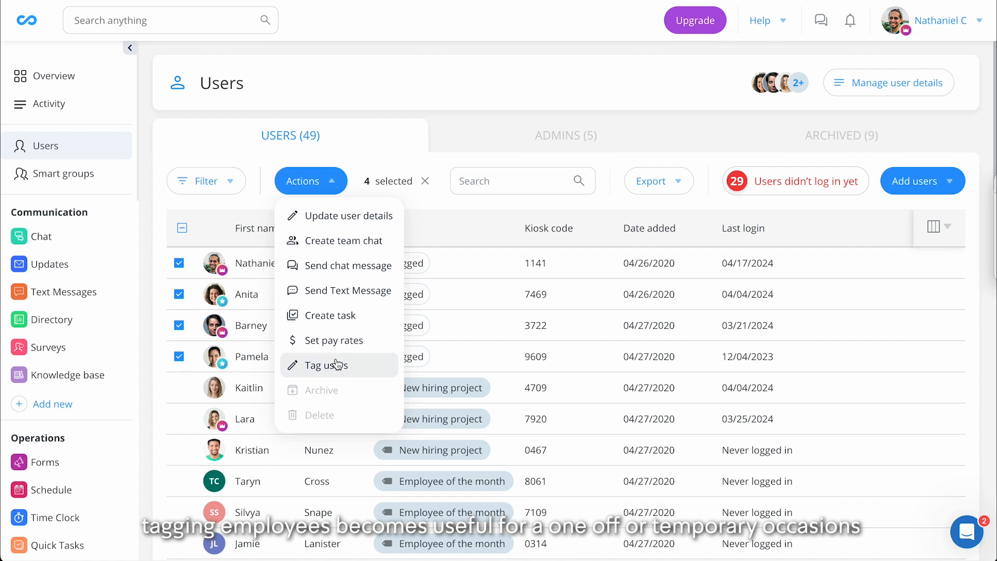
left_click(325, 365)
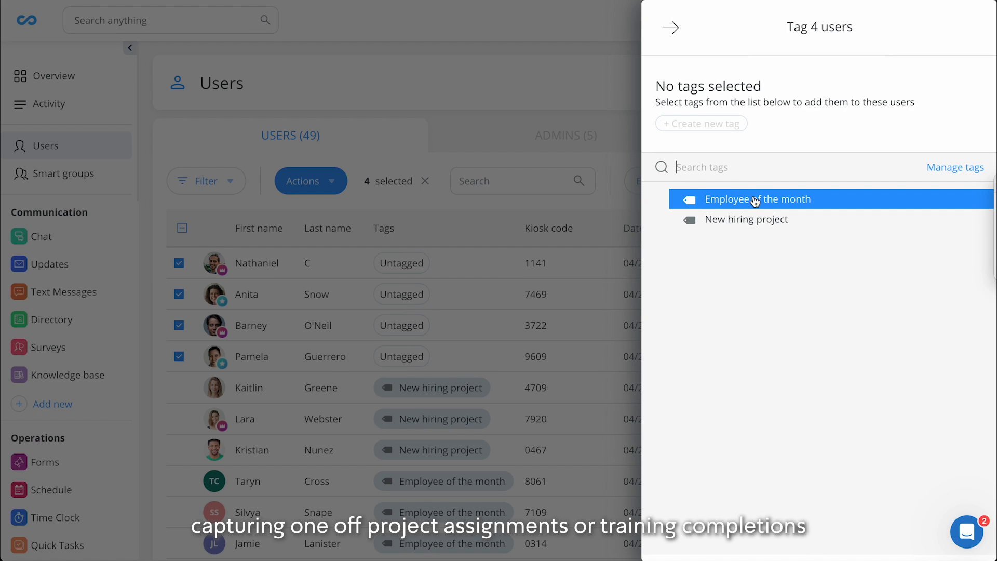
left_click(670, 27)
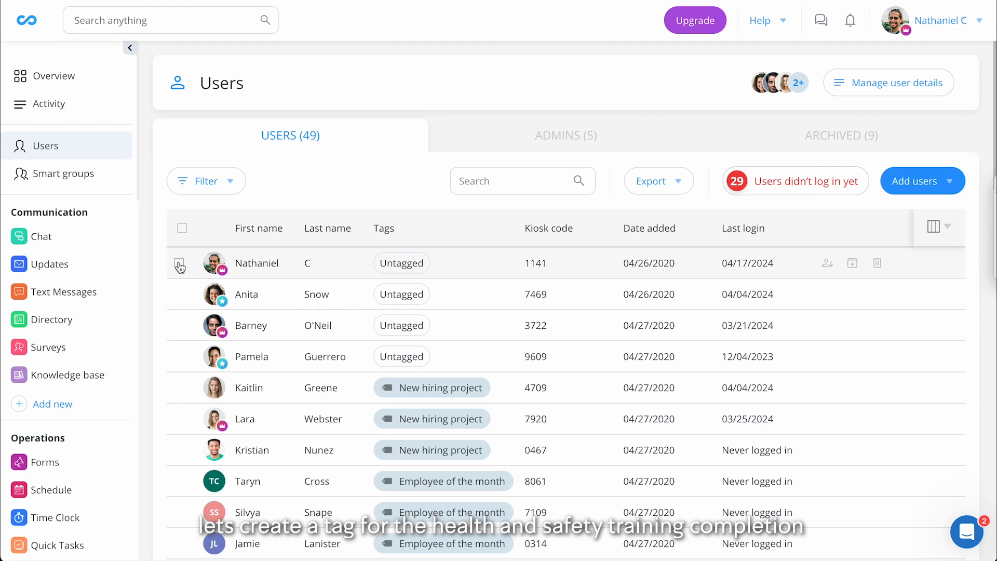
Tag the four untagged users with a new 'Health and safety training completed' tag
left_click(181, 263)
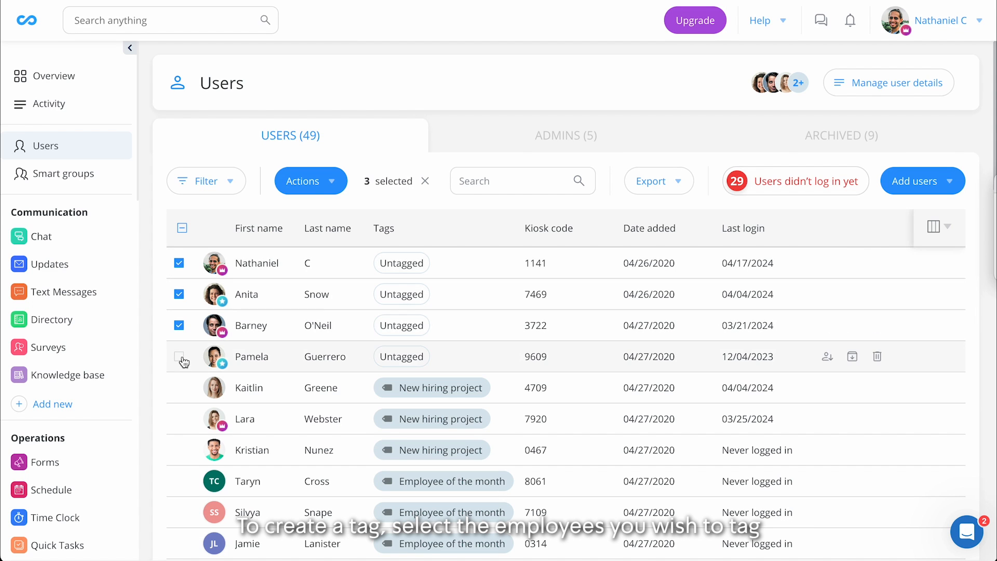
left_click(179, 357)
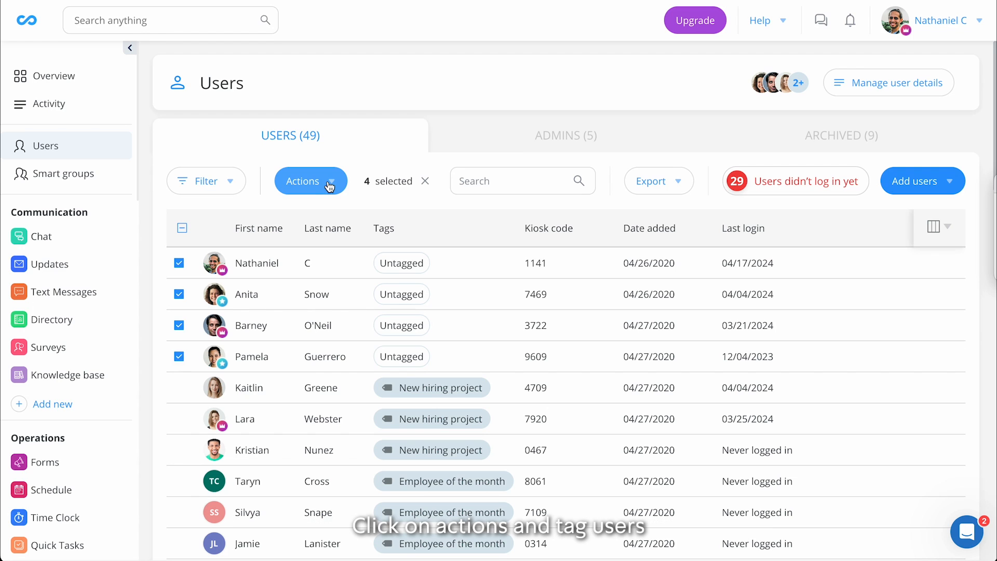
left_click(310, 180)
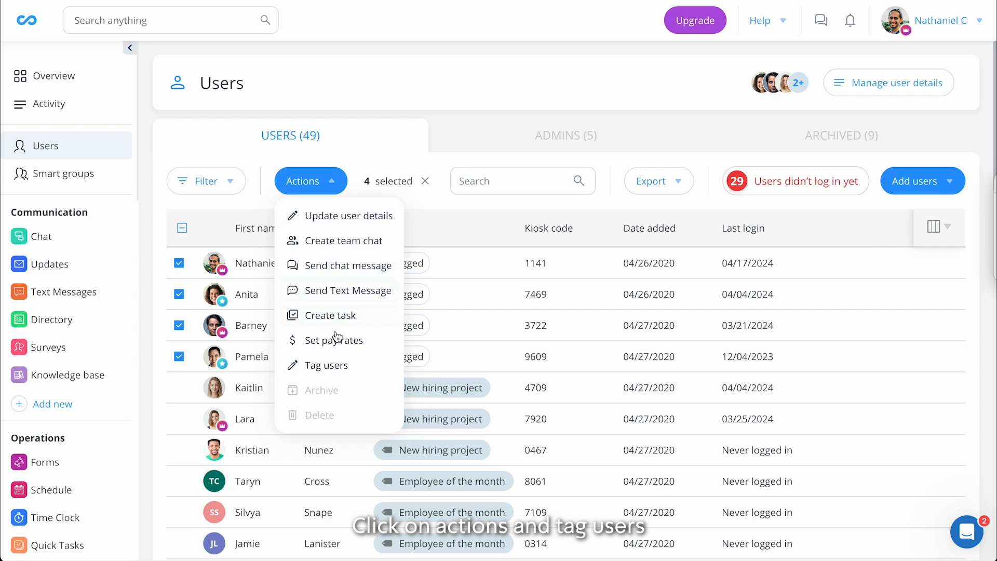
left_click(325, 365)
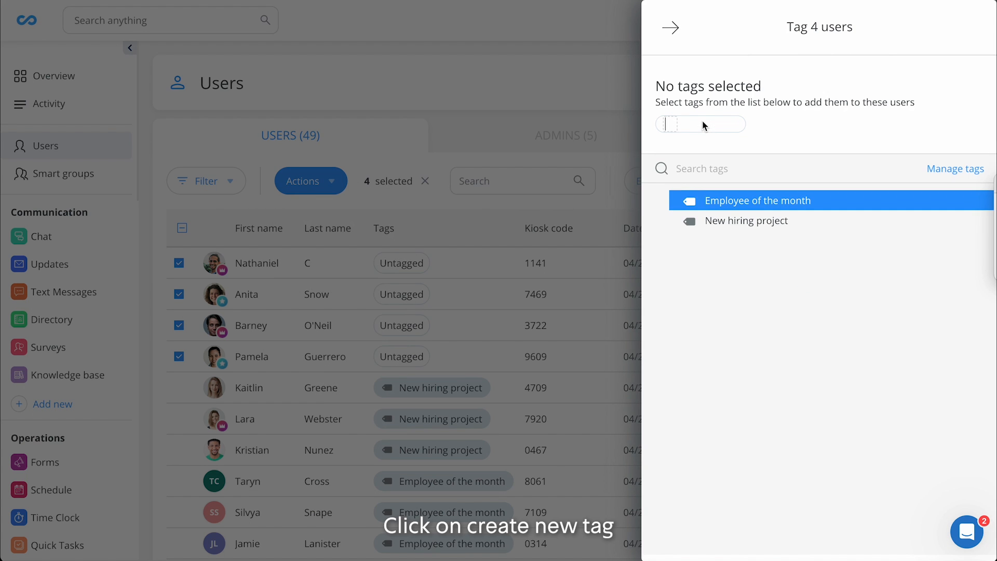
type("Health and safety training completed")
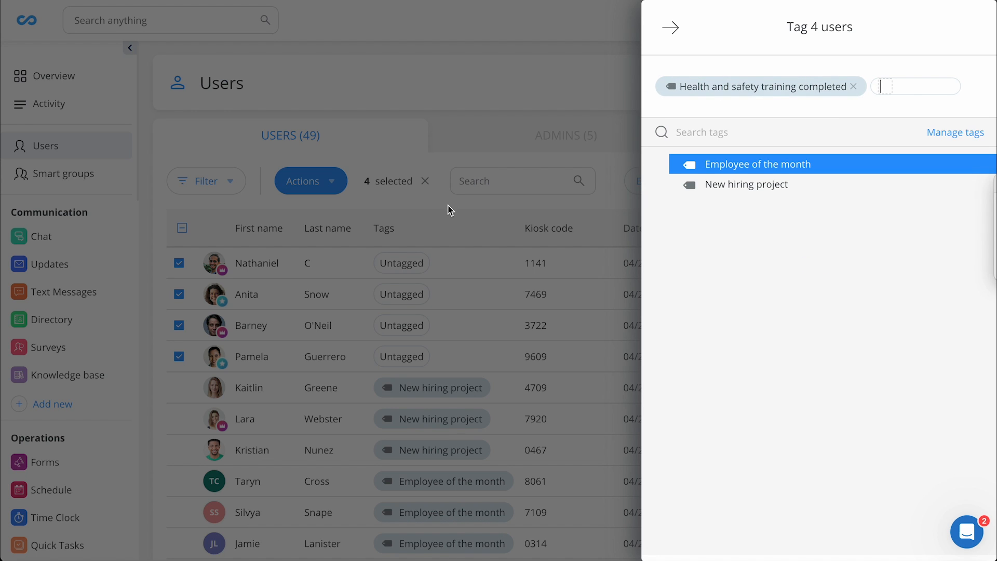
left_click(671, 28)
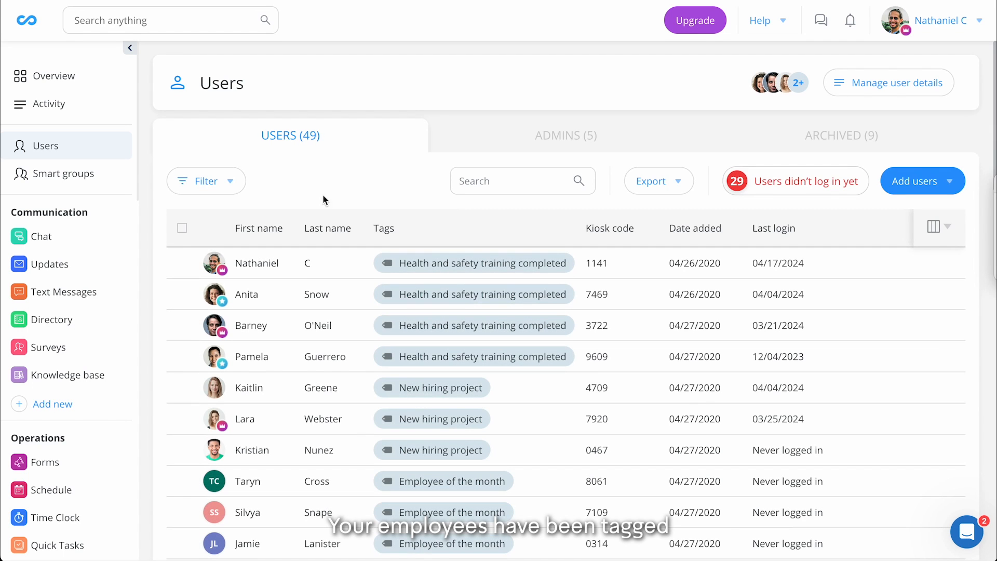
Filter the users list by the Health and safety training completed tag (45 of 49 shown)
left_click(206, 181)
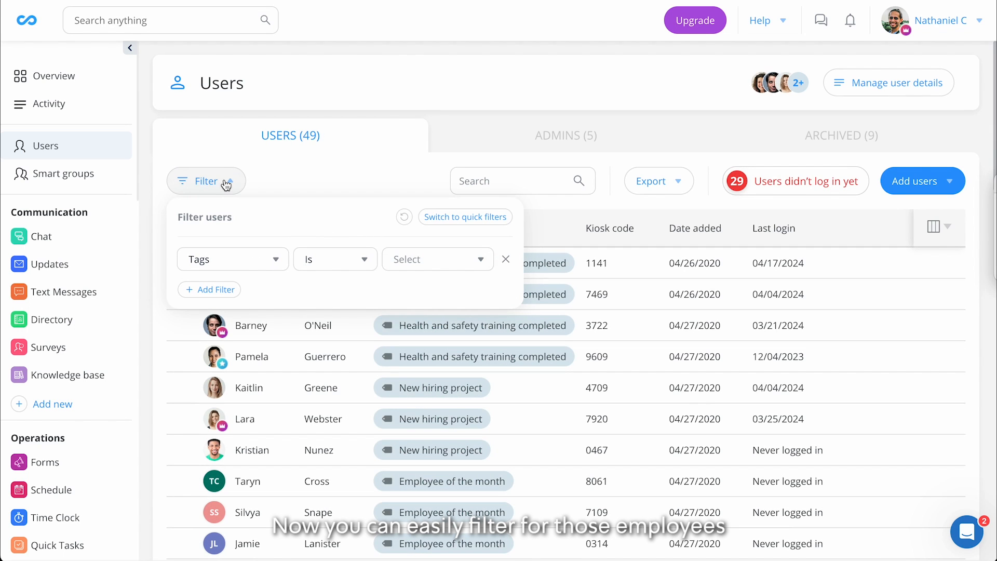
left_click(437, 259)
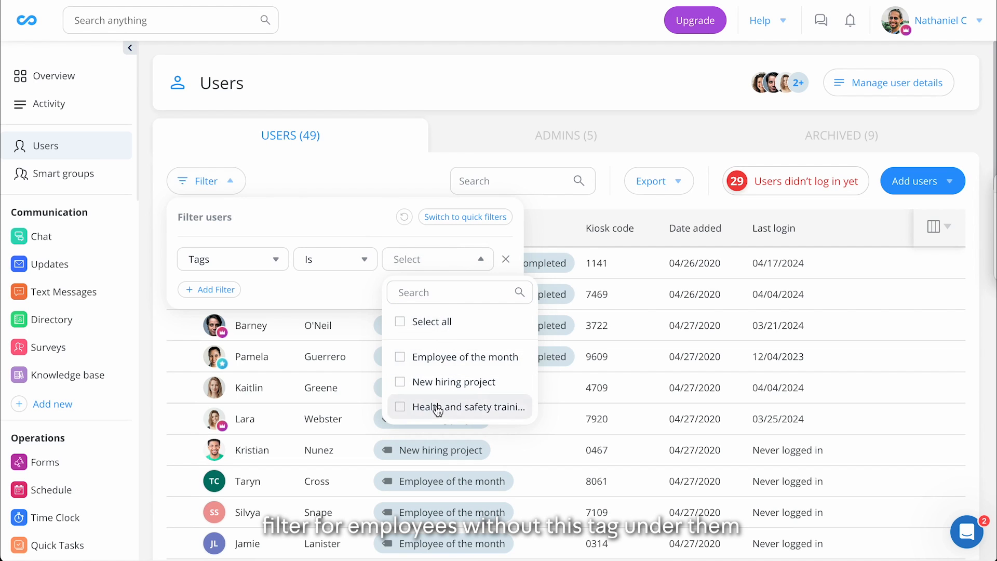
left_click(399, 406)
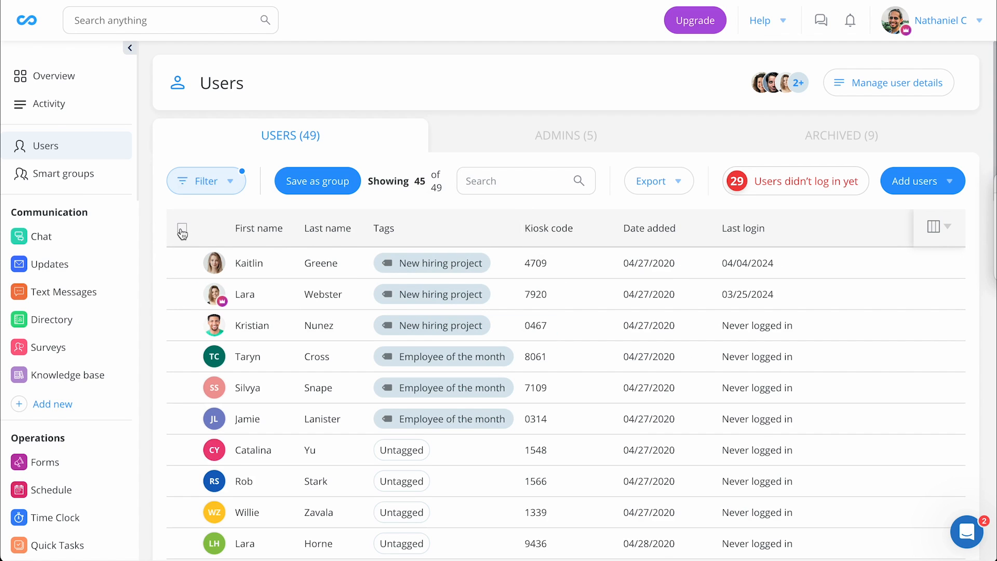
Select all 45 filtered users and start tagging them via Actions > Tag users
left_click(182, 227)
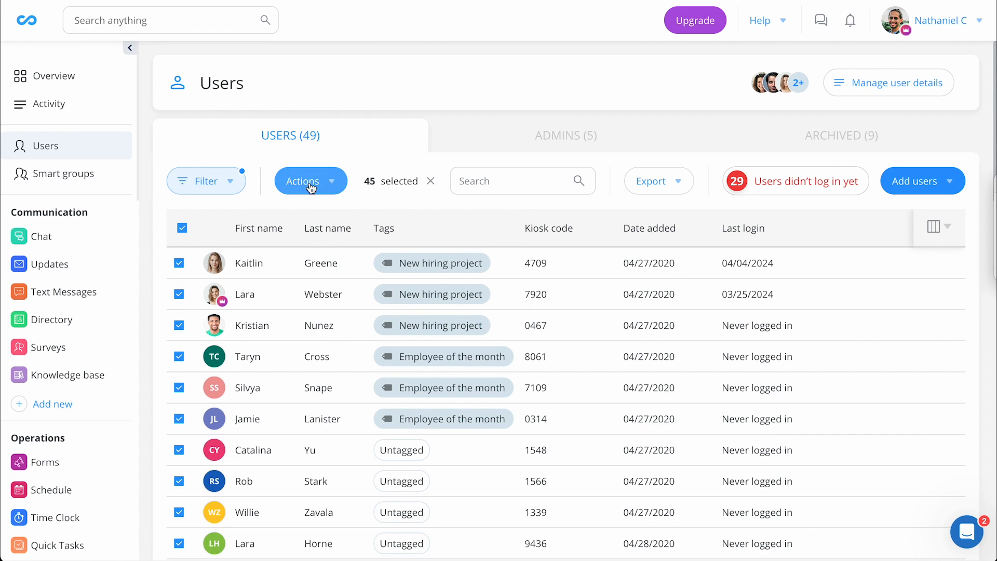
left_click(311, 180)
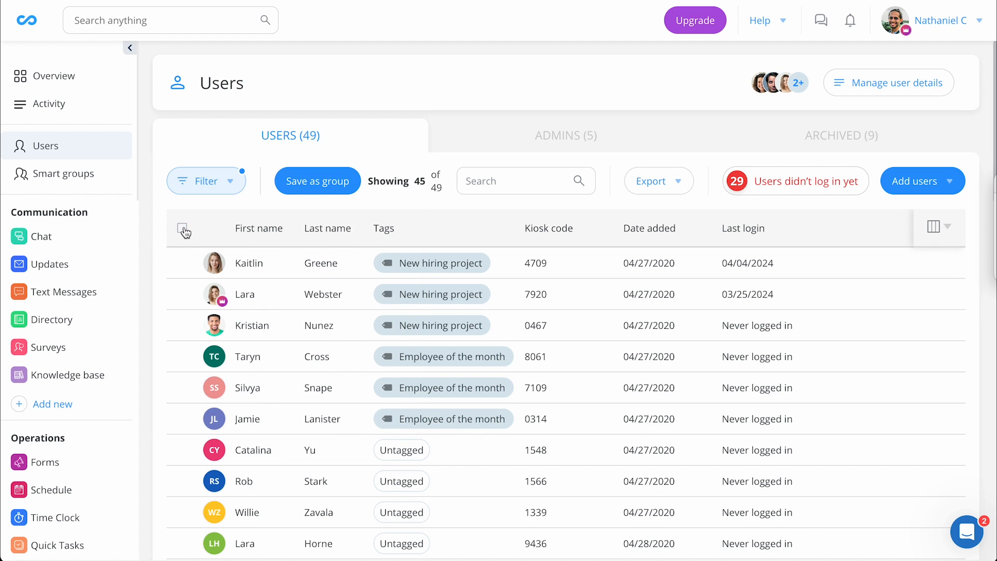
left_click(183, 229)
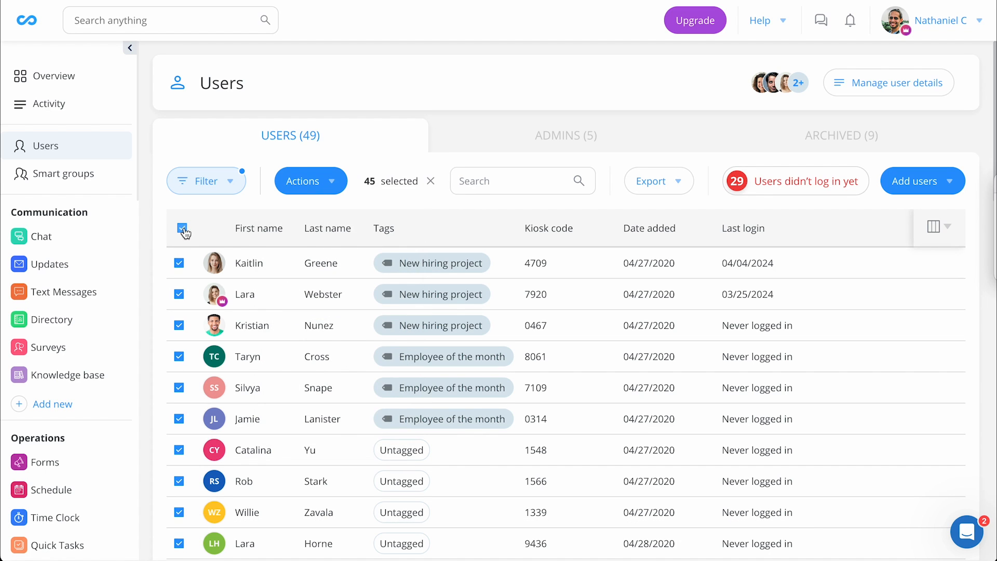
left_click(311, 180)
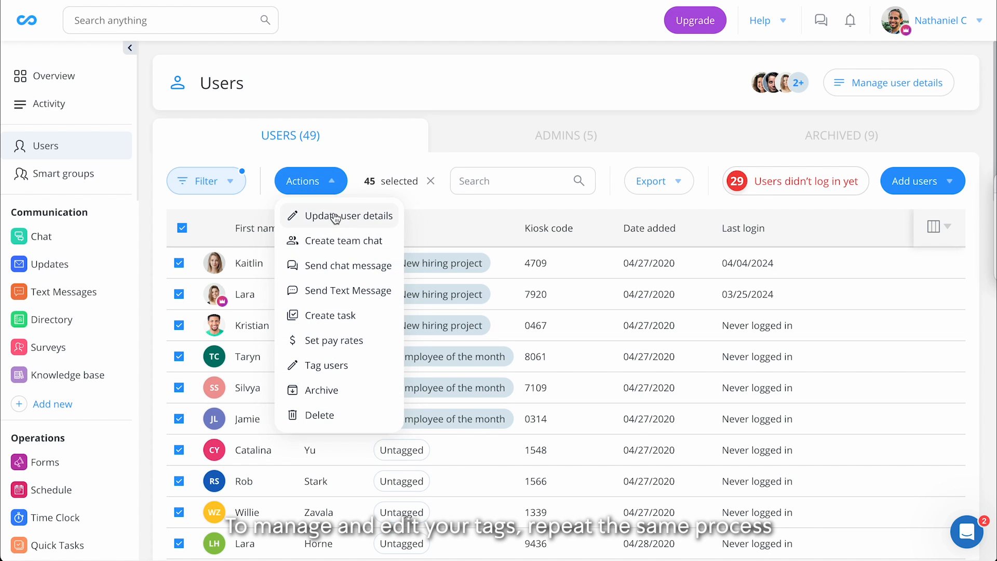
left_click(326, 365)
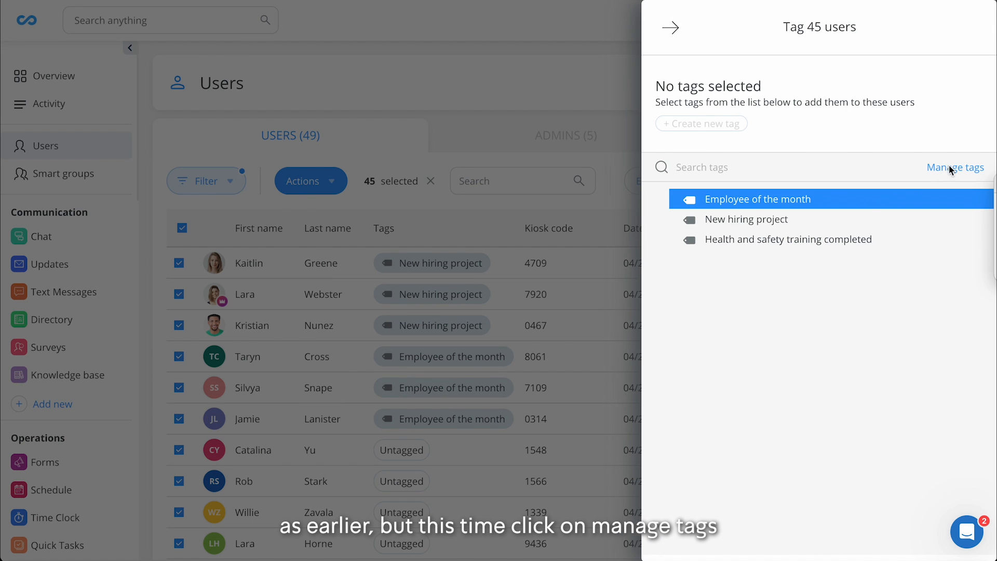
Bring up Manage tags listing the three tags with user counts 3, 3 and 4
left_click(956, 167)
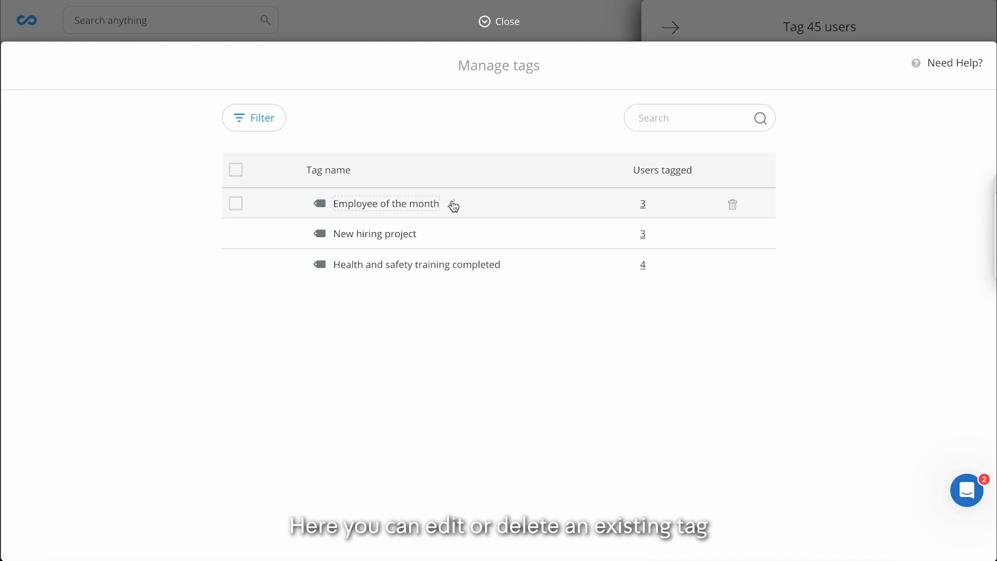
mouse_move(733, 207)
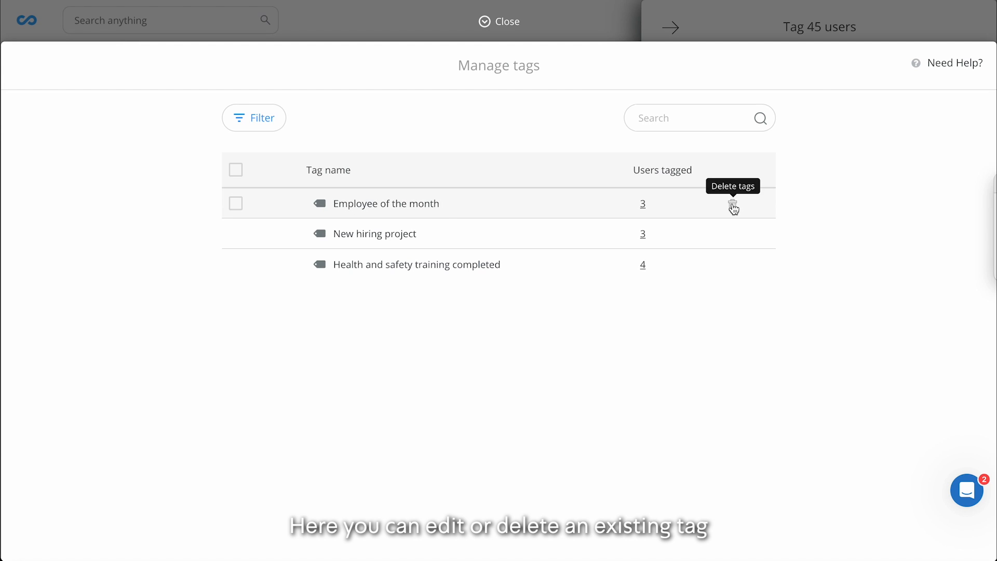